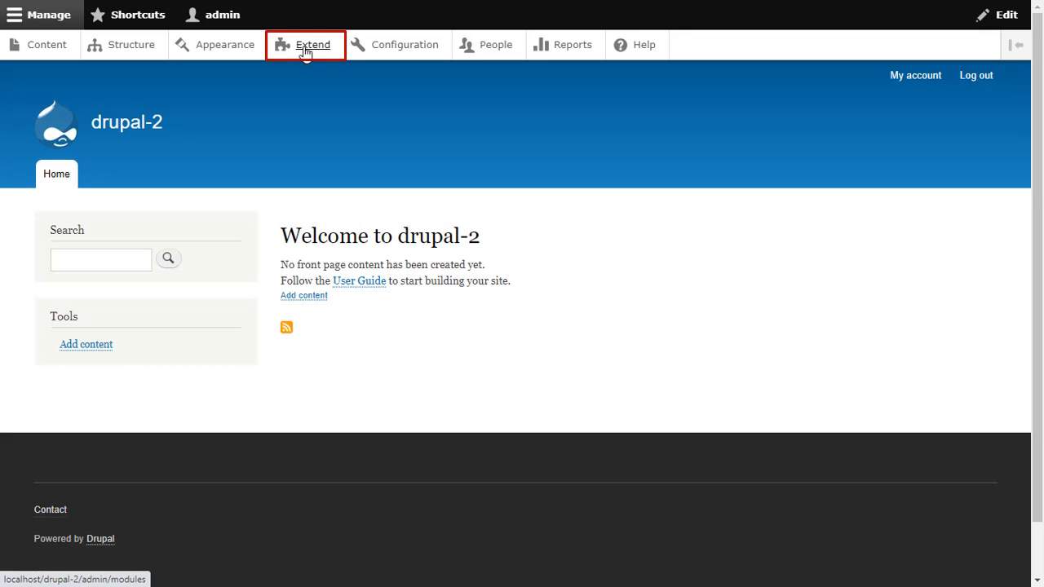
Step: From the Extend page, begin installing a new module on the site
{"action": "left_click", "coordinate": [313, 44]}
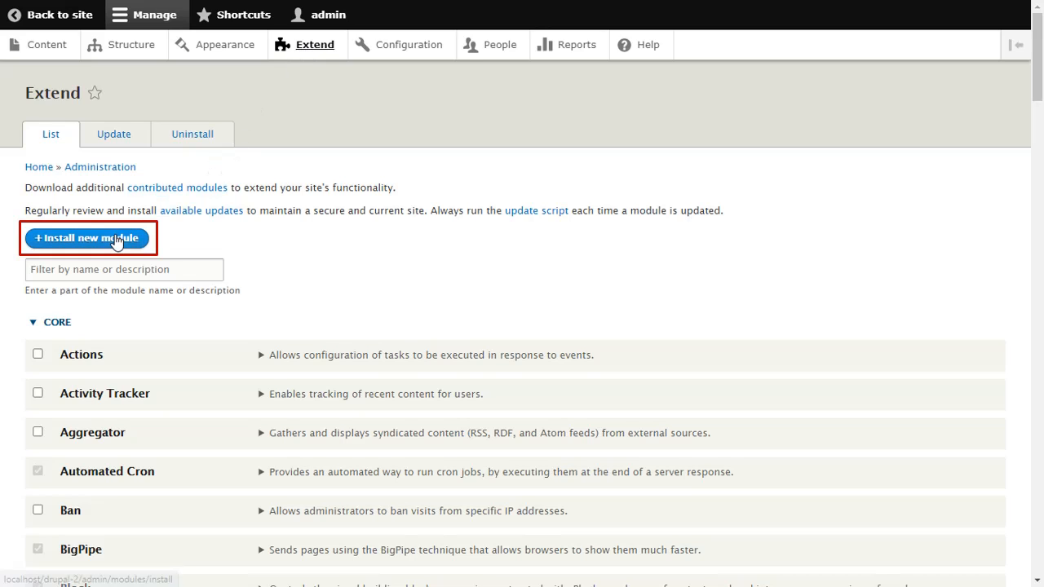
{"action": "left_click", "coordinate": [86, 239]}
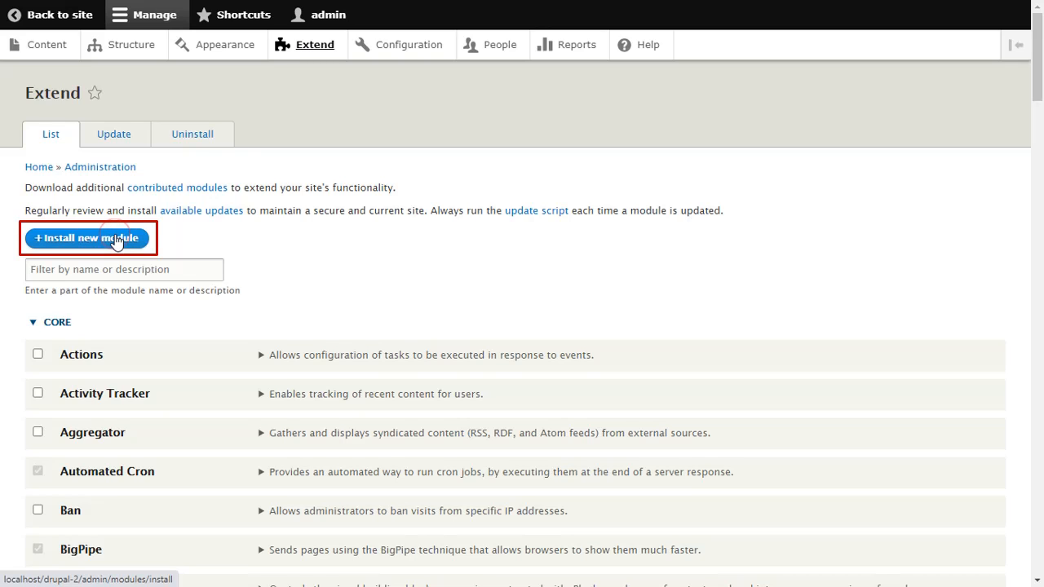
{"action": "left_click", "coordinate": [86, 239]}
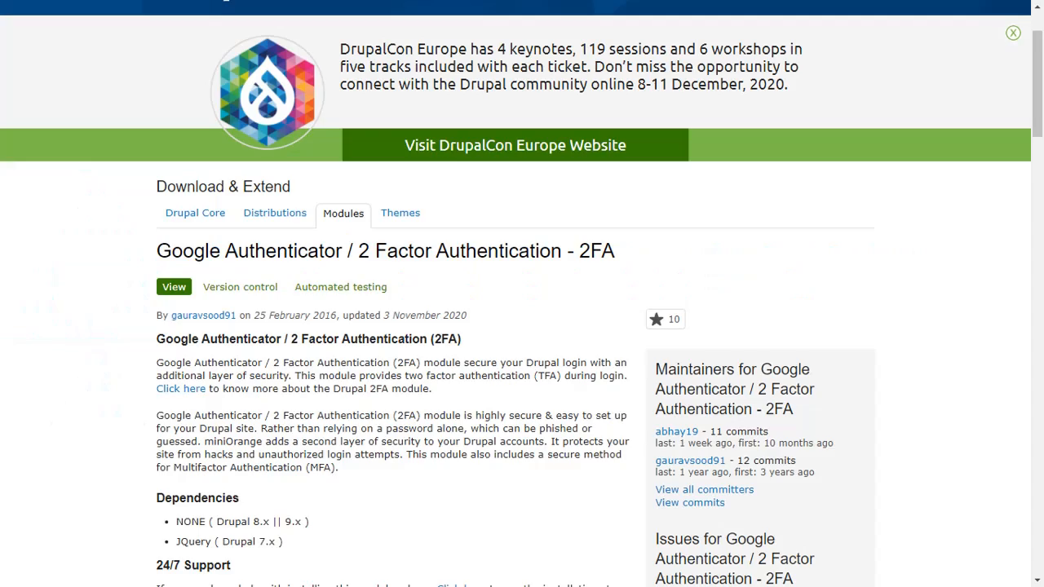
Step: Download the 8.x release of the two-factor authentication module as a zip archive
{"action": "scroll", "scroll_direction": "down", "scroll_amount": 3}
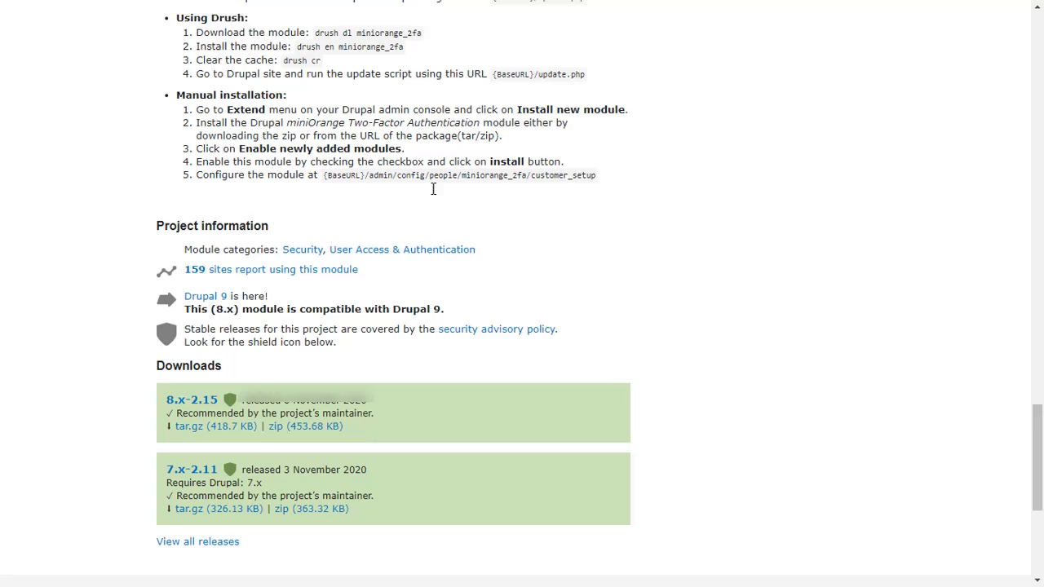
{"action": "scroll", "scroll_direction": "down", "scroll_amount": 3}
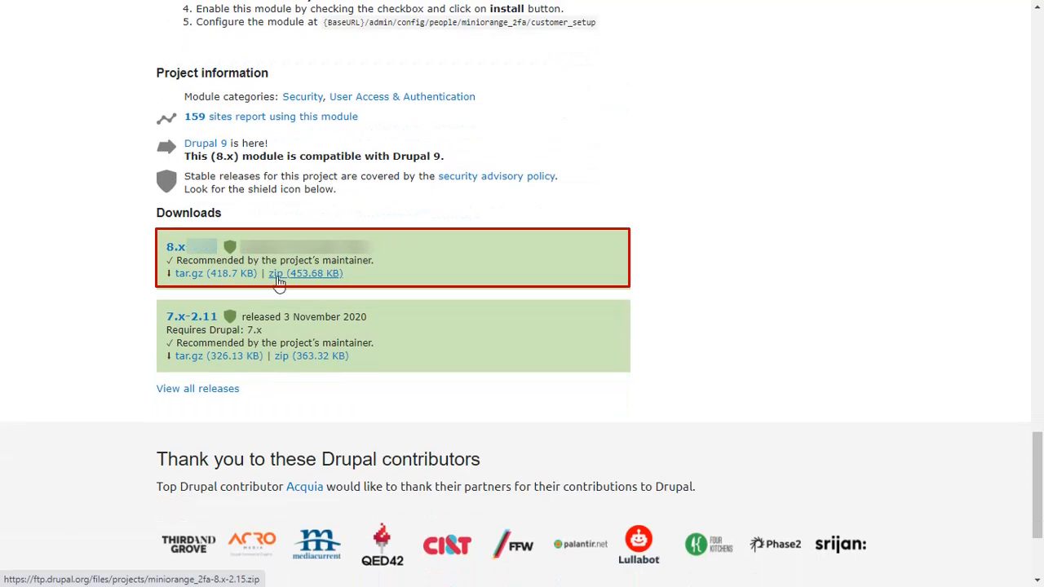
{"action": "left_click", "coordinate": [305, 274]}
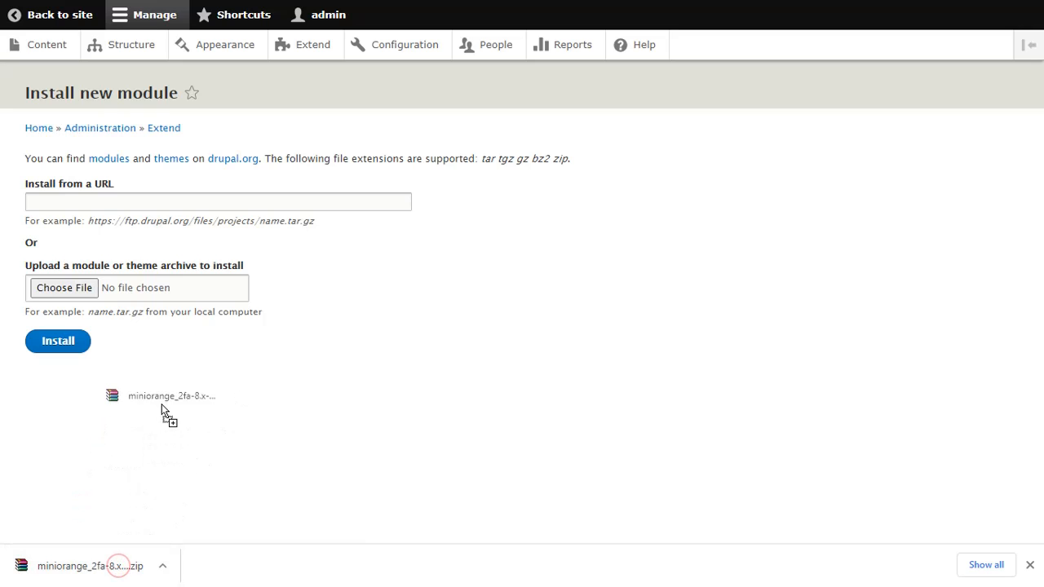
Step: Upload the miniorange_2fa zip archive and install it through the update manager
{"action": "left_click_drag", "start_coordinate": [171, 396], "coordinate": [147, 287]}
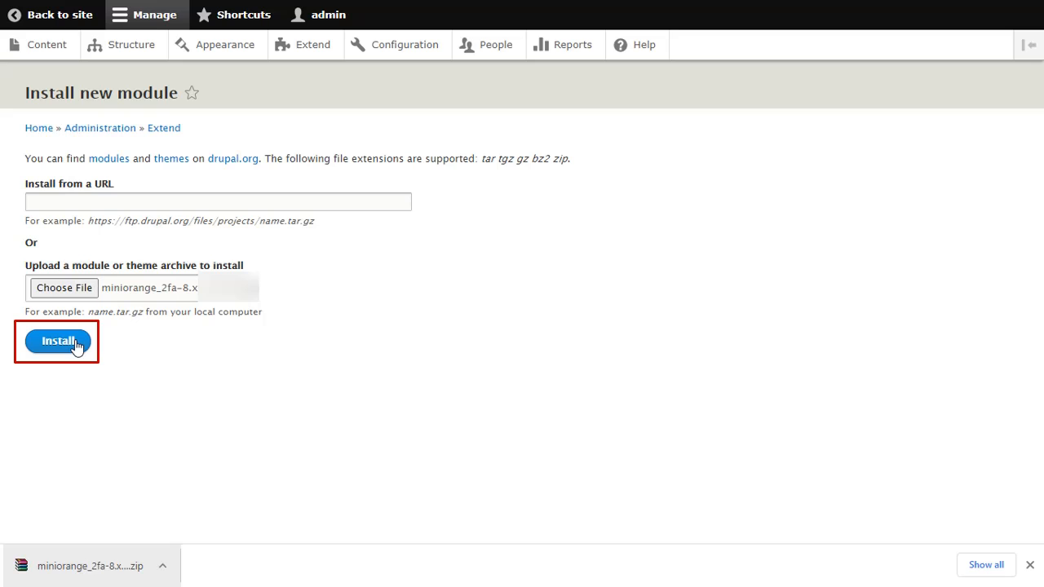
{"action": "left_click", "coordinate": [57, 340]}
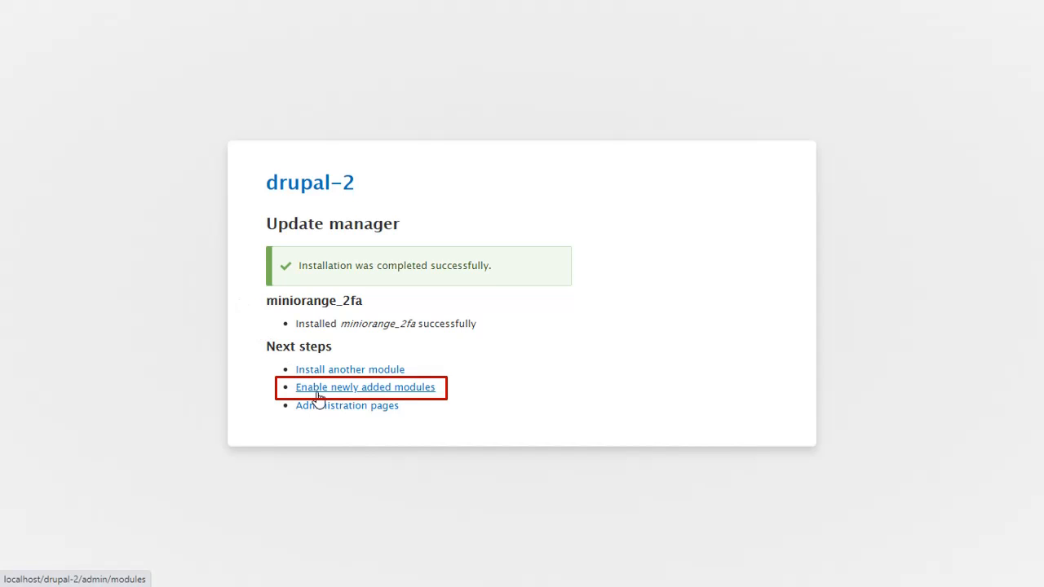
Step: Filter the module list for 'miniorange second' and enable miniOrange Second Factor Authentication
{"action": "left_click", "coordinate": [365, 387]}
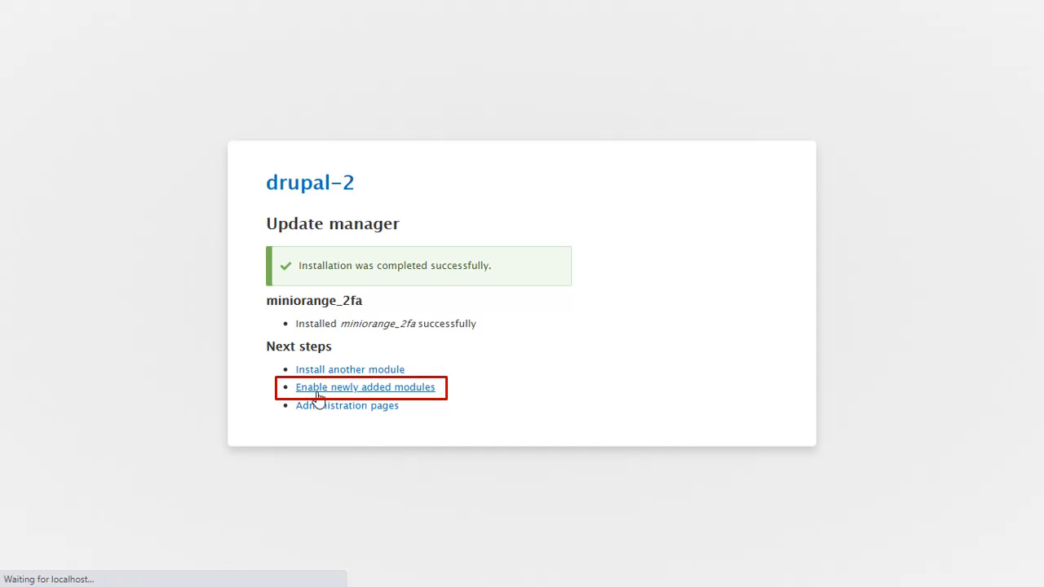
{"action": "left_click", "coordinate": [365, 387]}
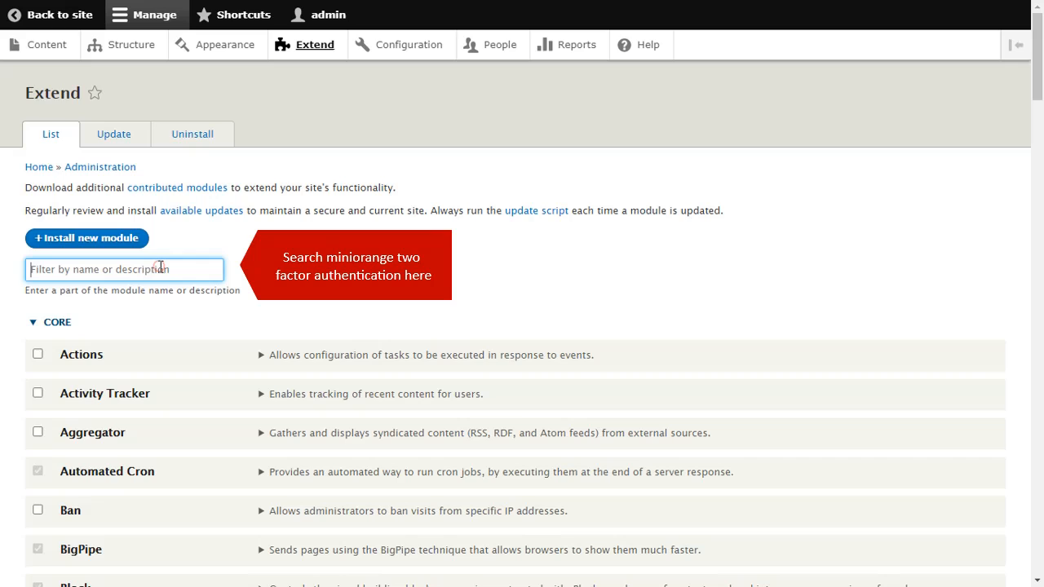
{"action": "type", "text": "miniorange second factor authentication"}
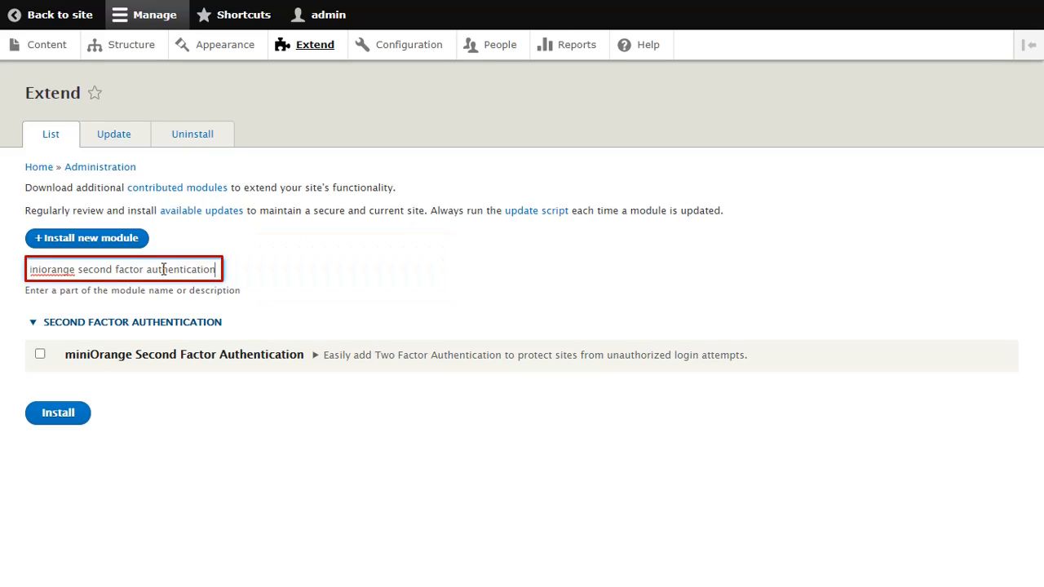
{"action": "left_click", "coordinate": [39, 354]}
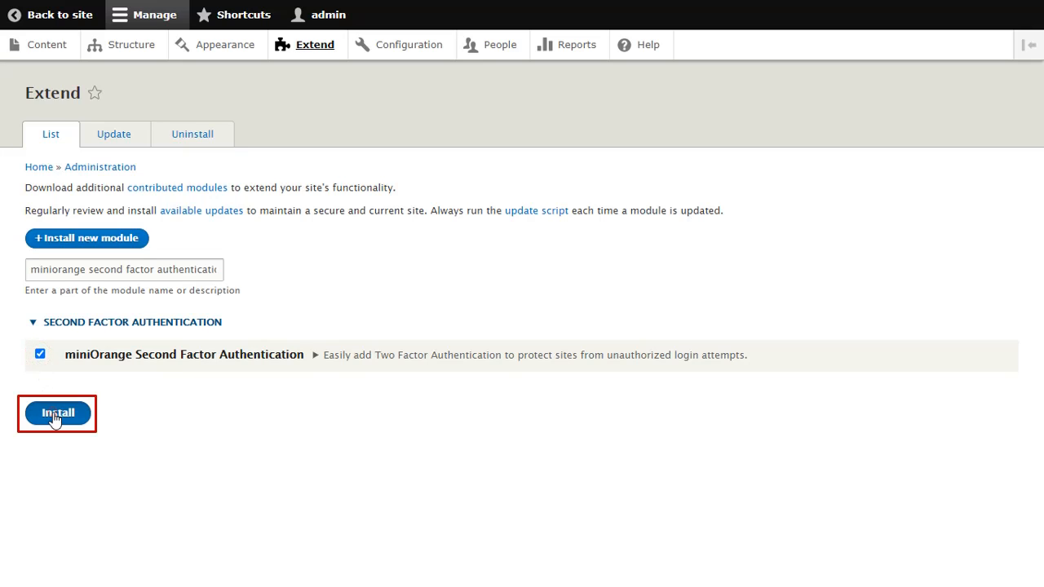
{"action": "left_click", "coordinate": [56, 412]}
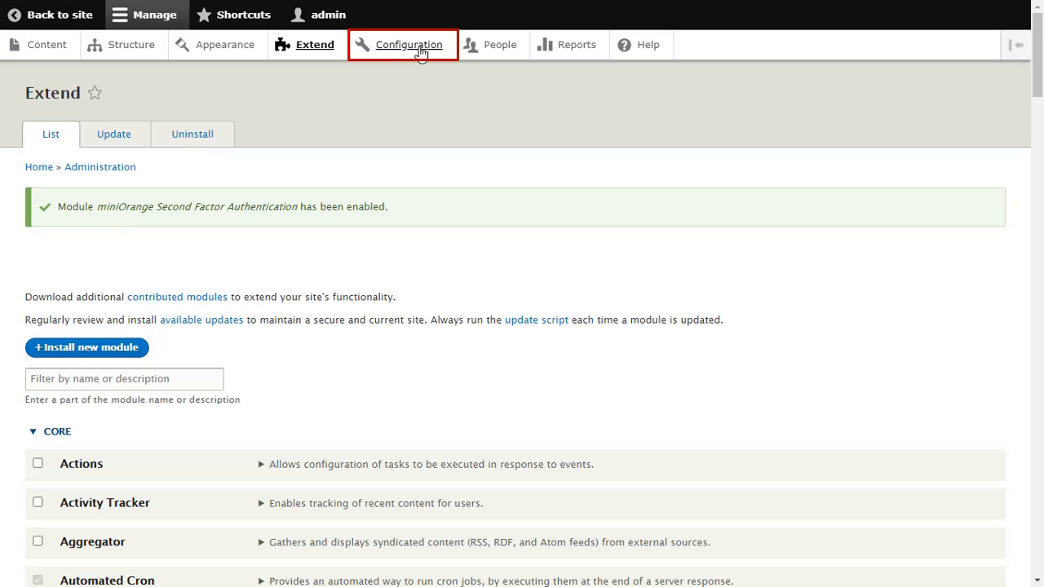
Step: Reach the miniOrange 2FA Account Setup page from Configuration under People
{"action": "left_click", "coordinate": [408, 46]}
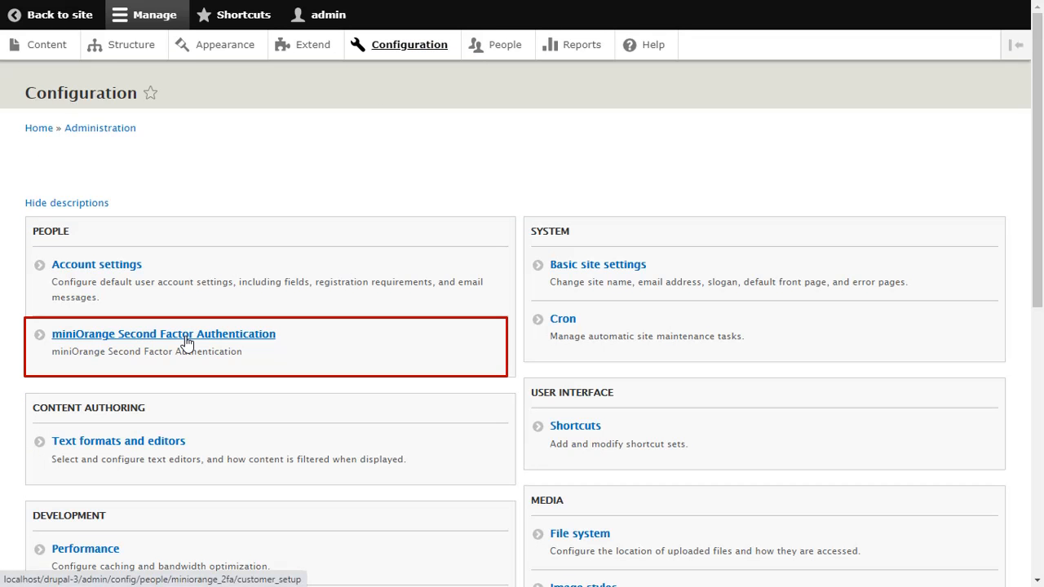
{"action": "left_click", "coordinate": [163, 332]}
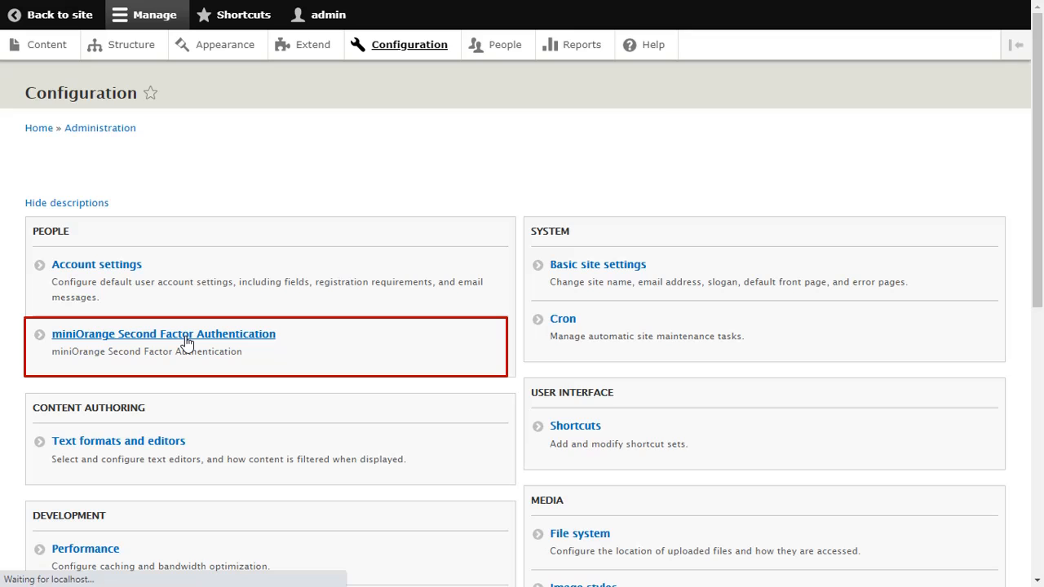
{"action": "left_click", "coordinate": [163, 333]}
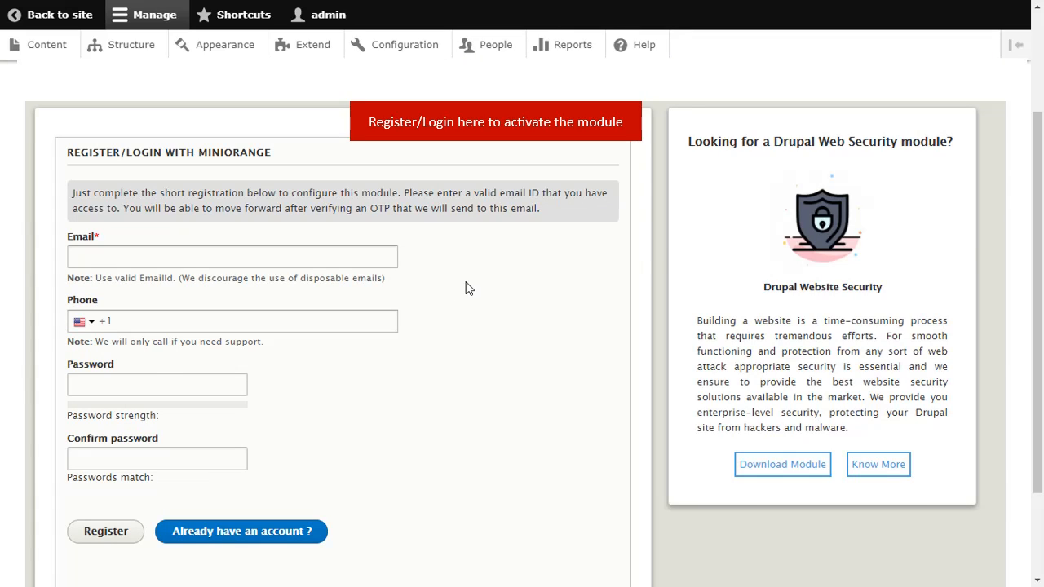
{"action": "left_click", "coordinate": [194, 133]}
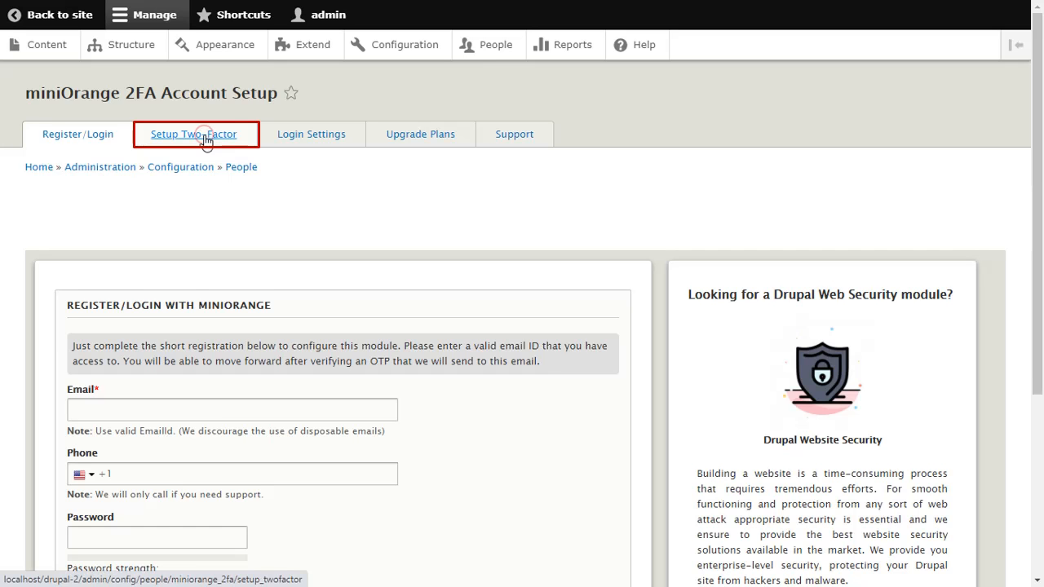
Step: In Setup Two-Factor, select Microsoft Authenticator and bring up its QR-code configuration page
{"action": "left_click", "coordinate": [193, 134]}
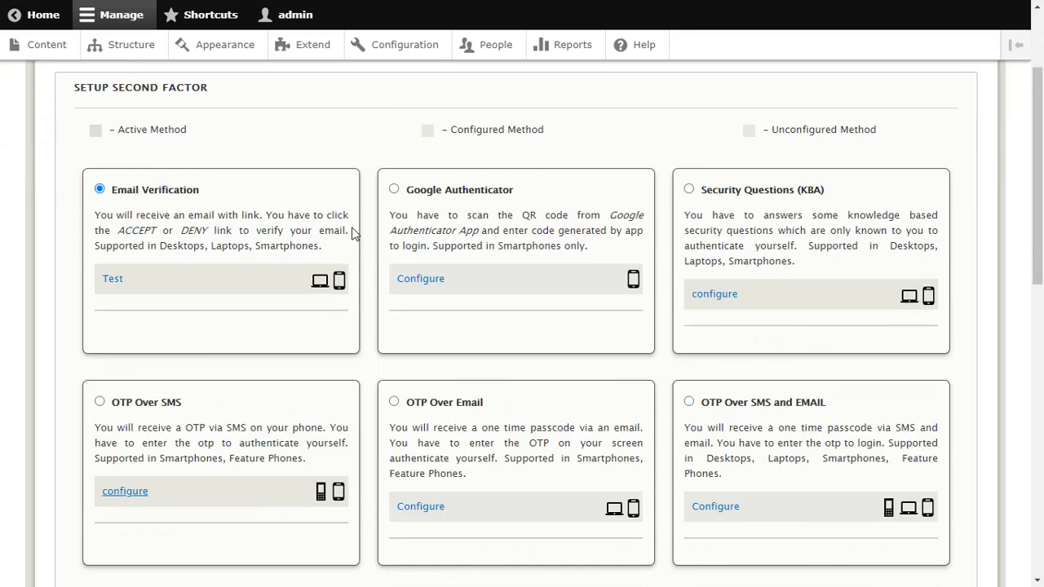
{"action": "scroll", "scroll_direction": "down", "scroll_amount": 3}
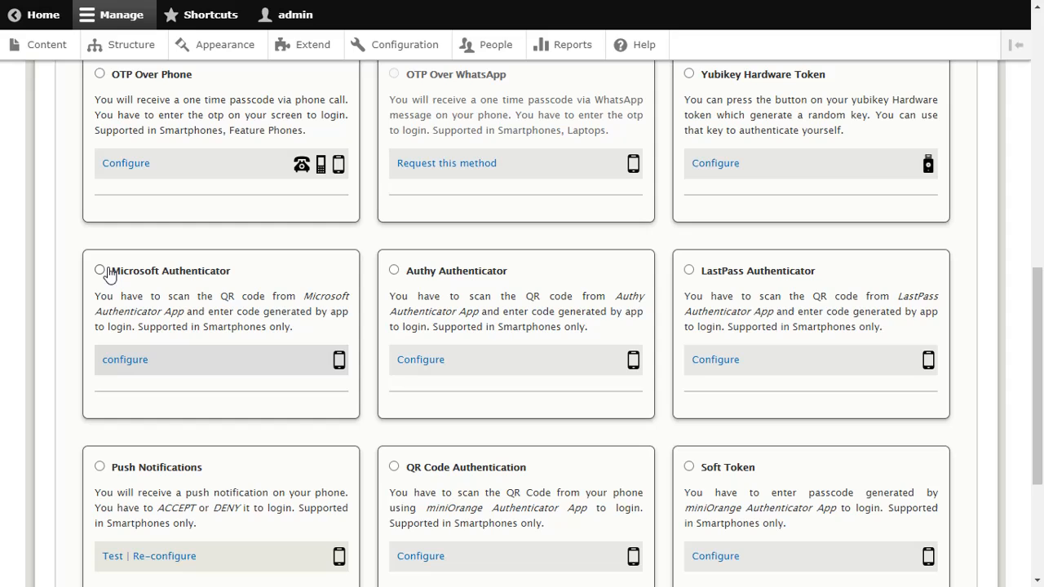
{"action": "left_click", "coordinate": [99, 271]}
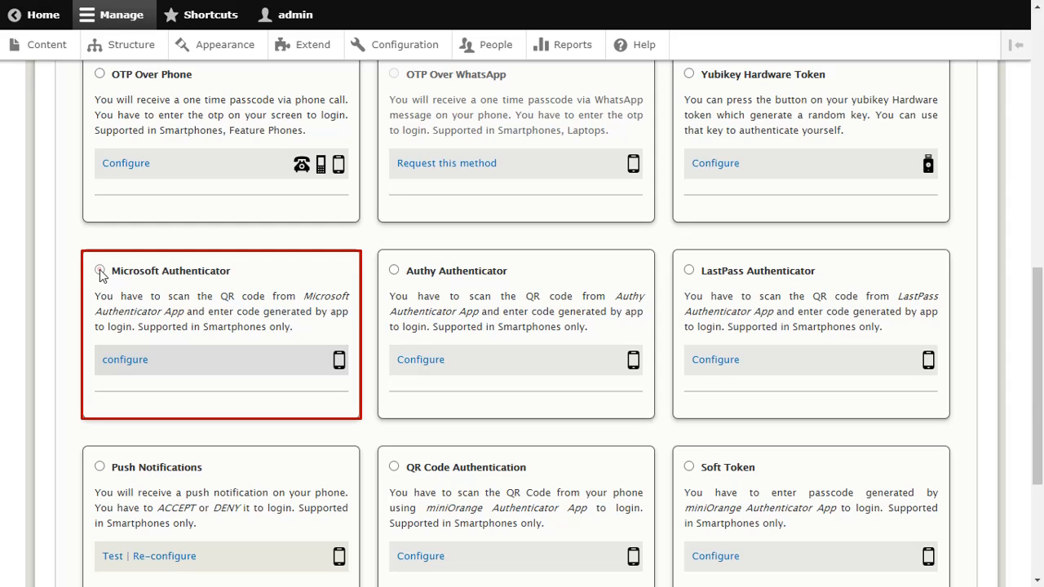
{"action": "left_click", "coordinate": [99, 271]}
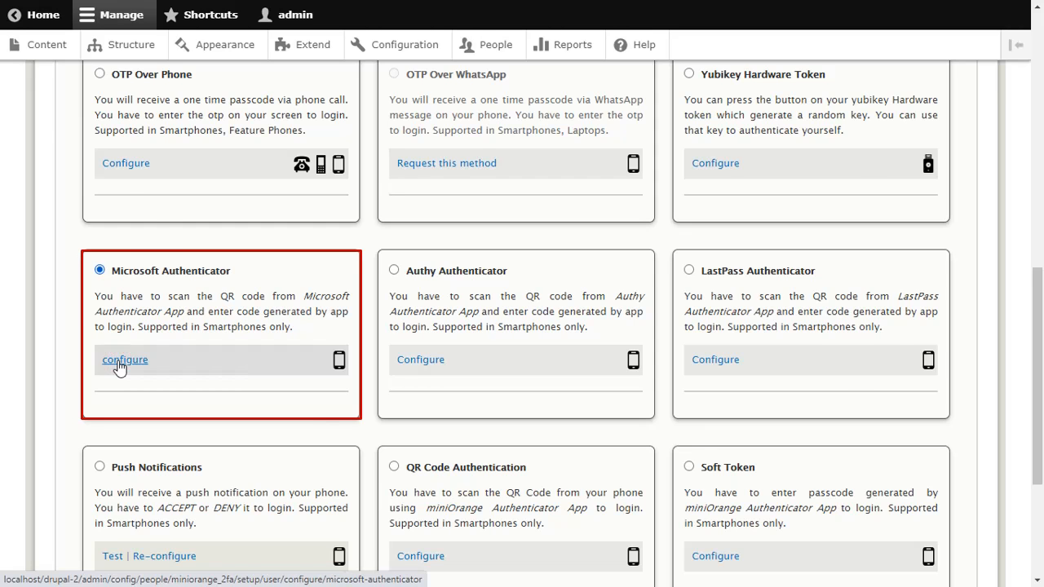
{"action": "left_click", "coordinate": [124, 361]}
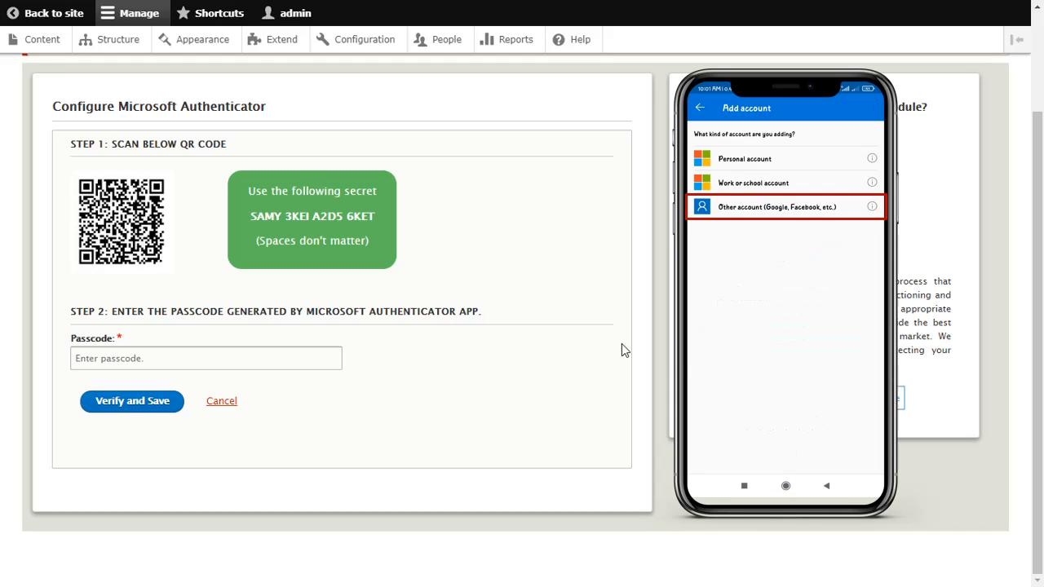
{"action": "left_click", "coordinate": [785, 205]}
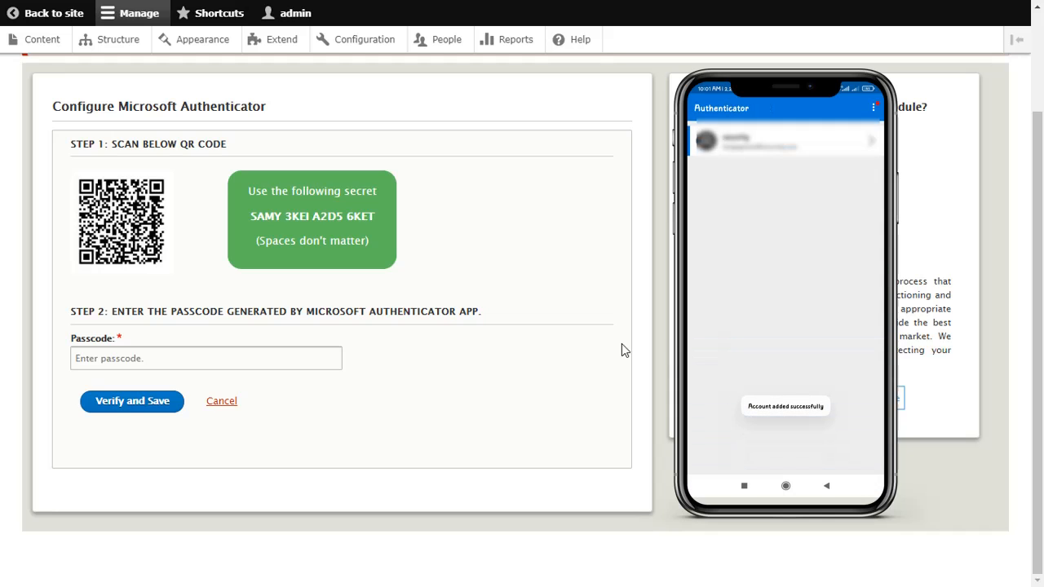
{"action": "left_click", "coordinate": [786, 140]}
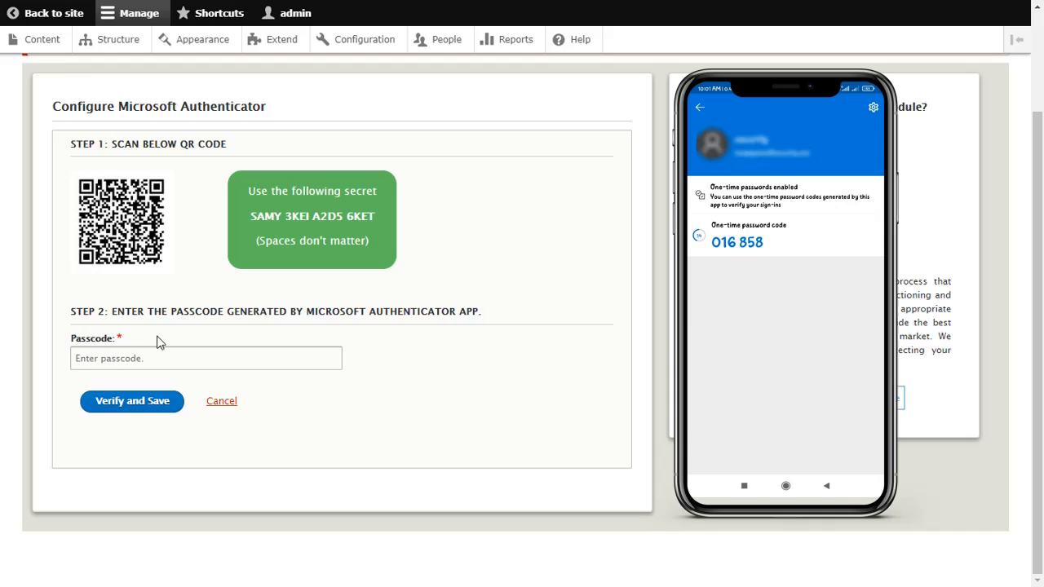
{"action": "left_click", "coordinate": [206, 358]}
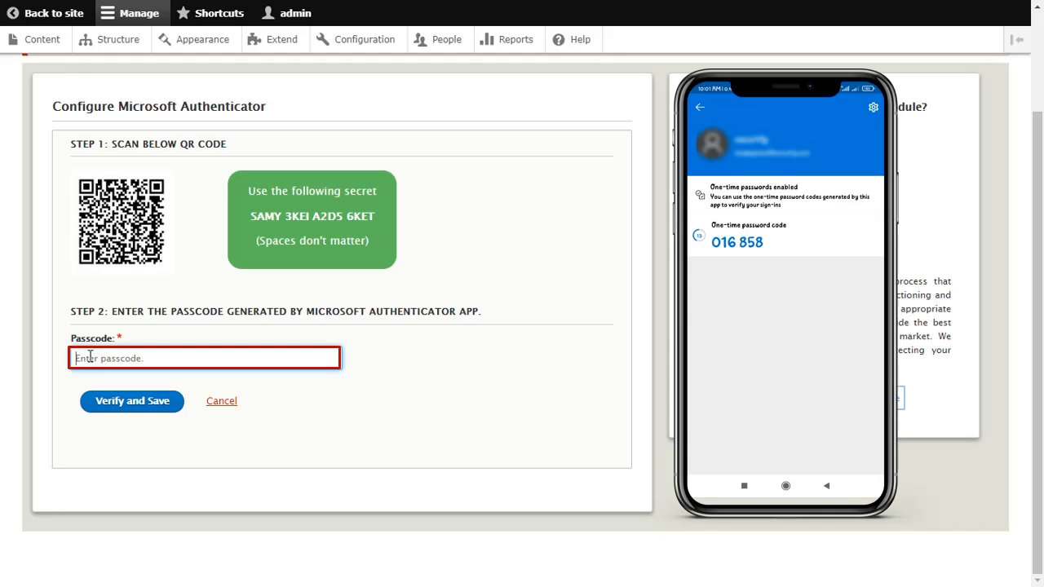
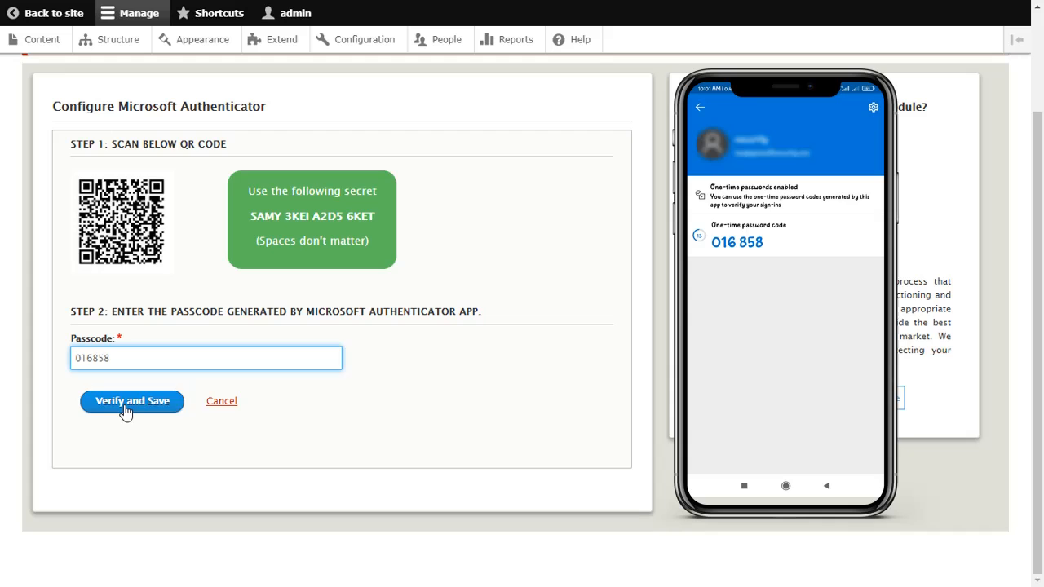
{"action": "left_click", "coordinate": [130, 401]}
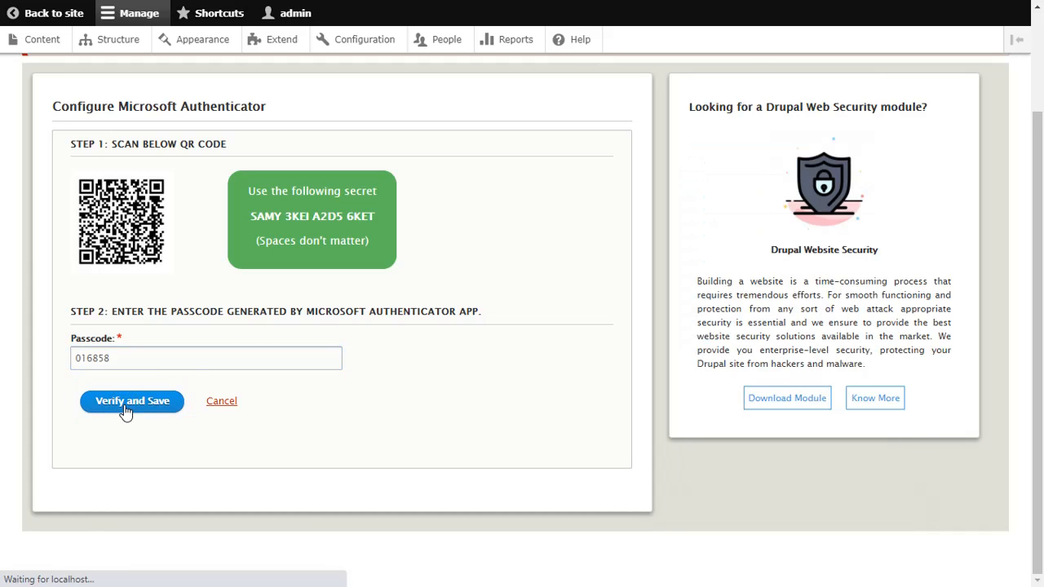
{"action": "left_click", "coordinate": [130, 401]}
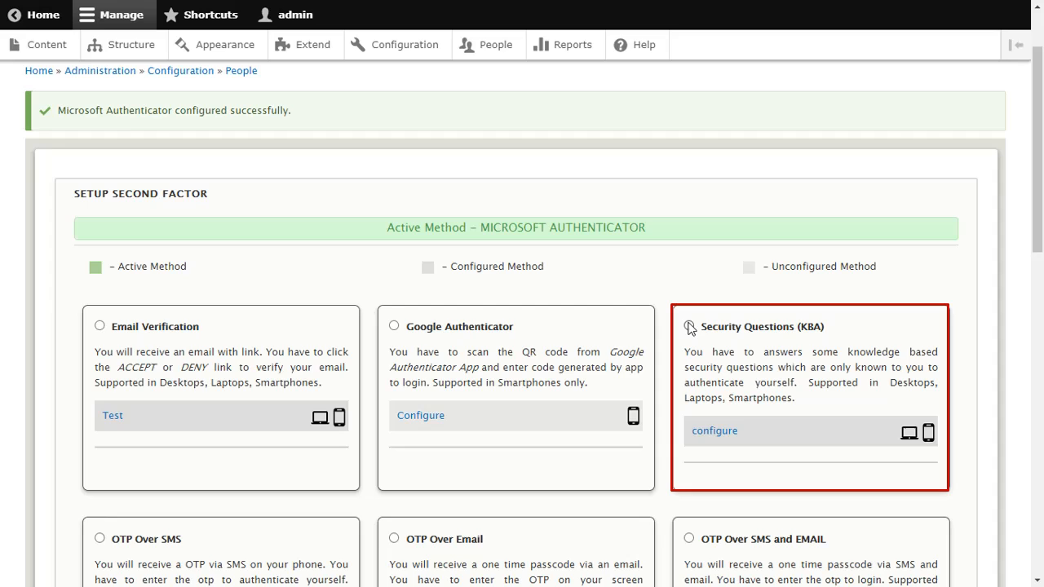
Step: Select Security Questions (KBA), answer the three questions and configure KBA
{"action": "left_click", "coordinate": [688, 327]}
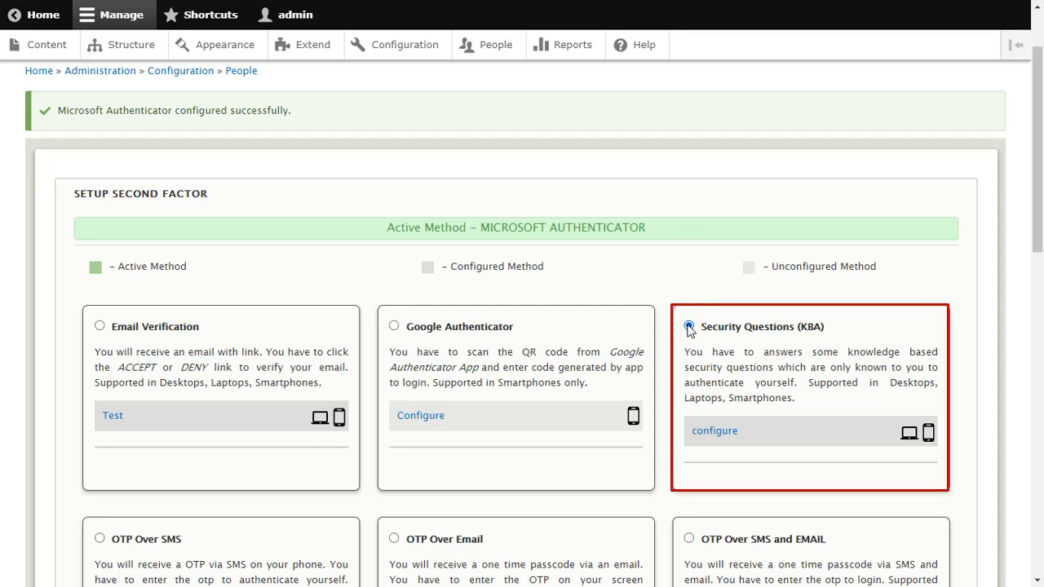
{"action": "left_click", "coordinate": [688, 327]}
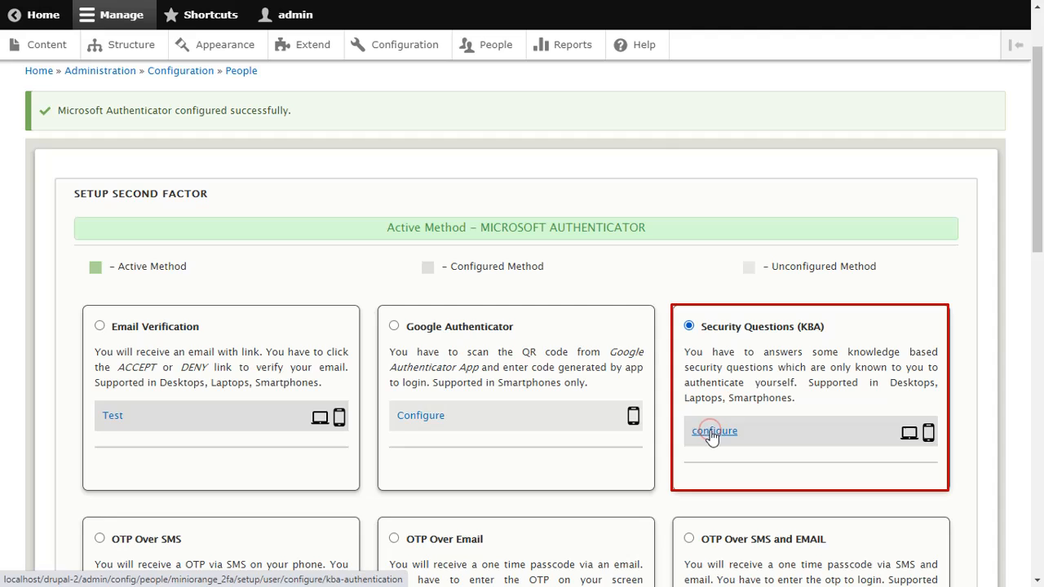
{"action": "left_click", "coordinate": [713, 431]}
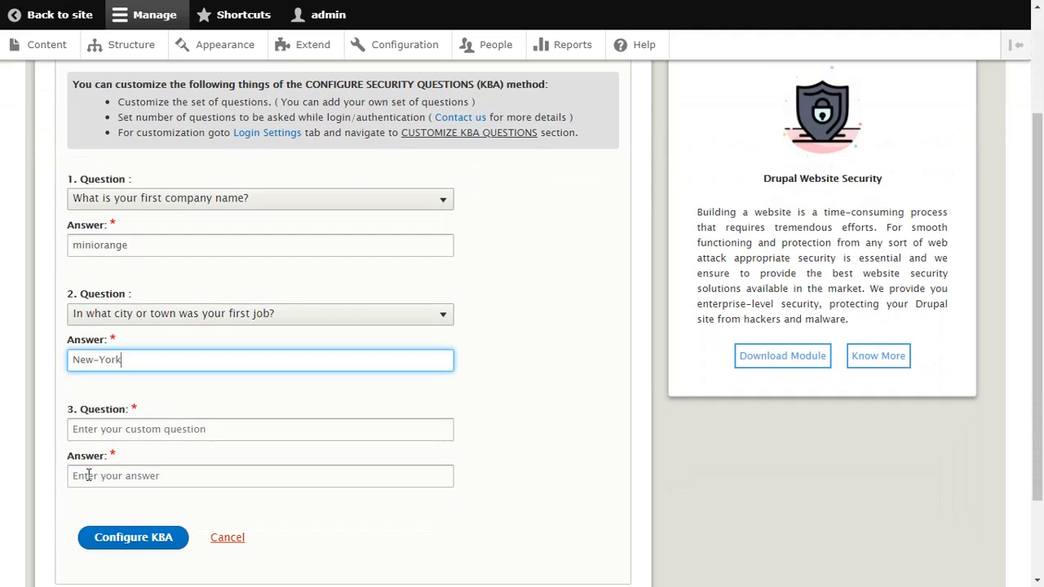
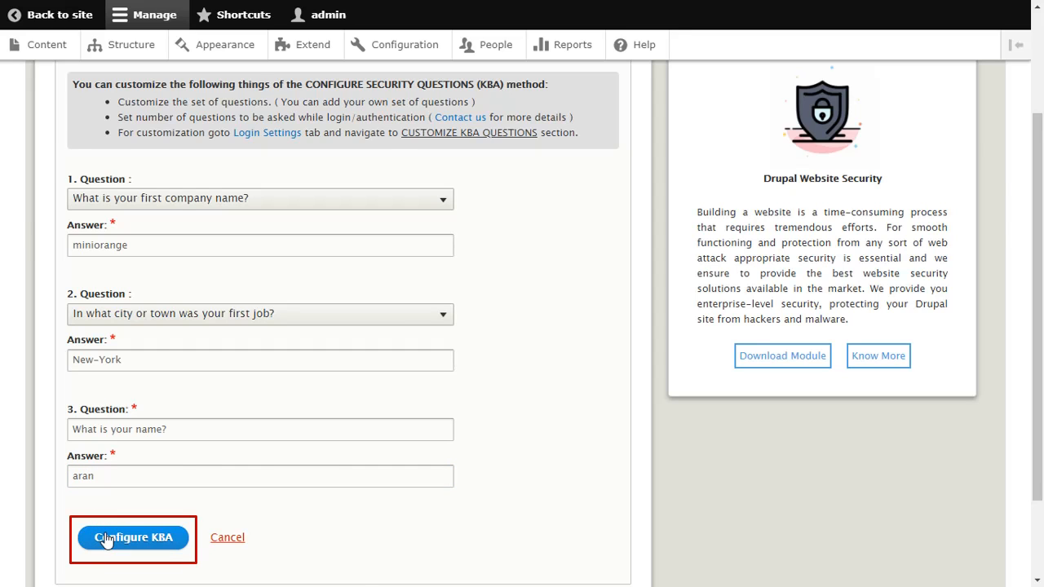
{"action": "left_click", "coordinate": [134, 537]}
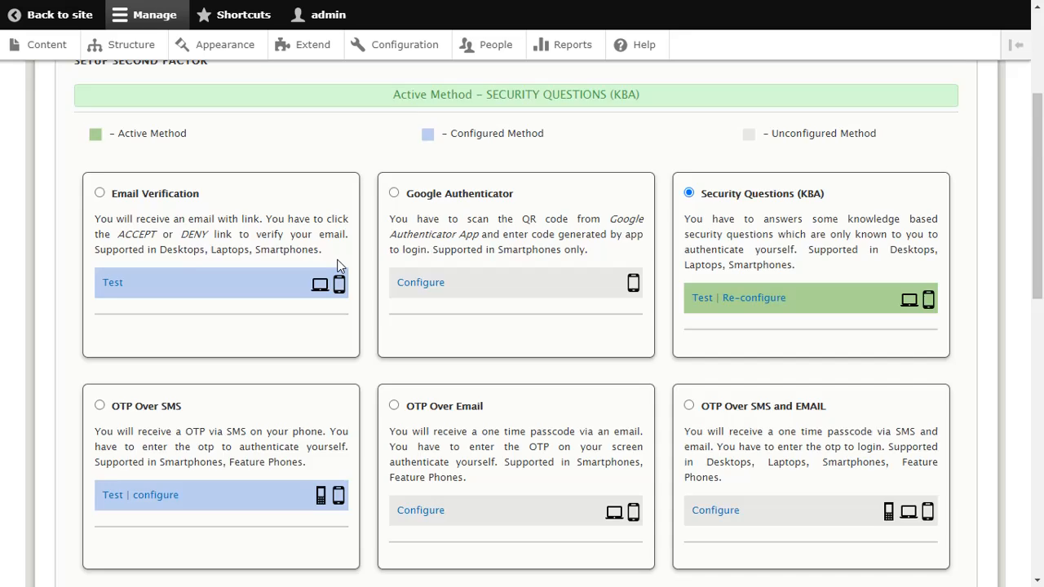
Step: Choose Microsoft Authenticator as the active method and save the configuration
{"action": "scroll", "scroll_direction": "down", "scroll_amount": 3}
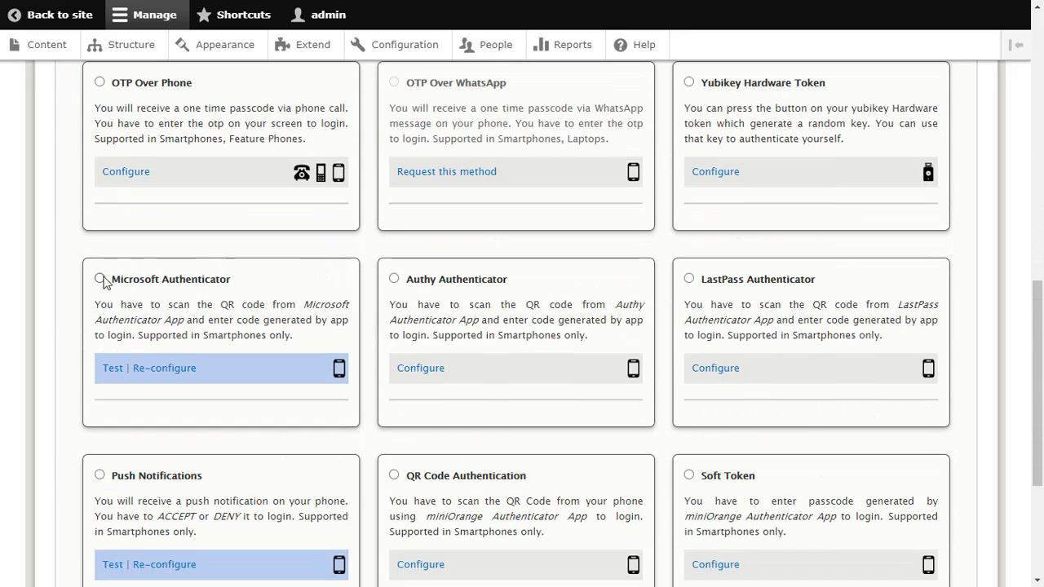
{"action": "left_click", "coordinate": [99, 279]}
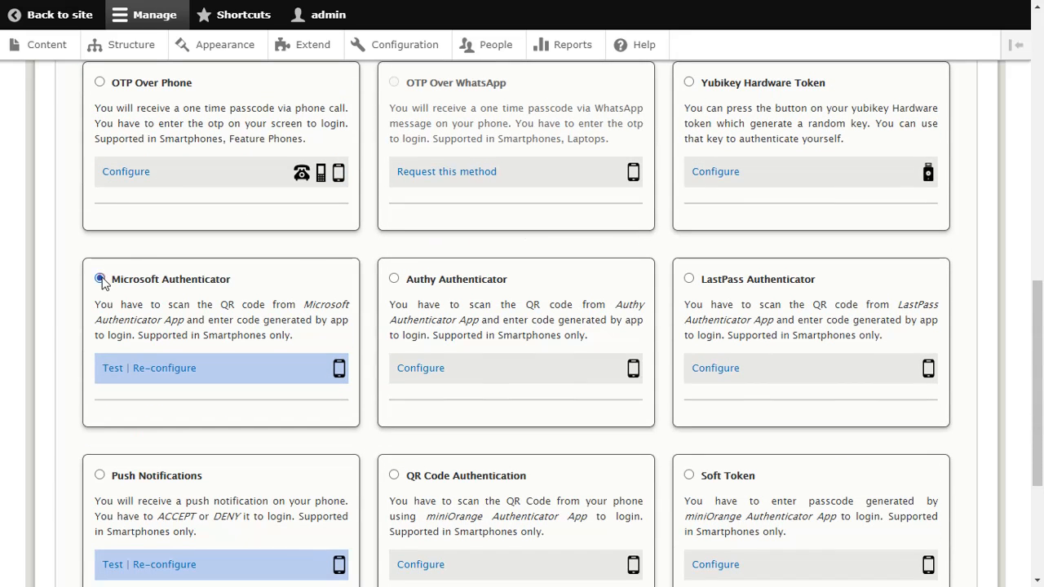
{"action": "scroll", "scroll_direction": "down", "scroll_amount": 3}
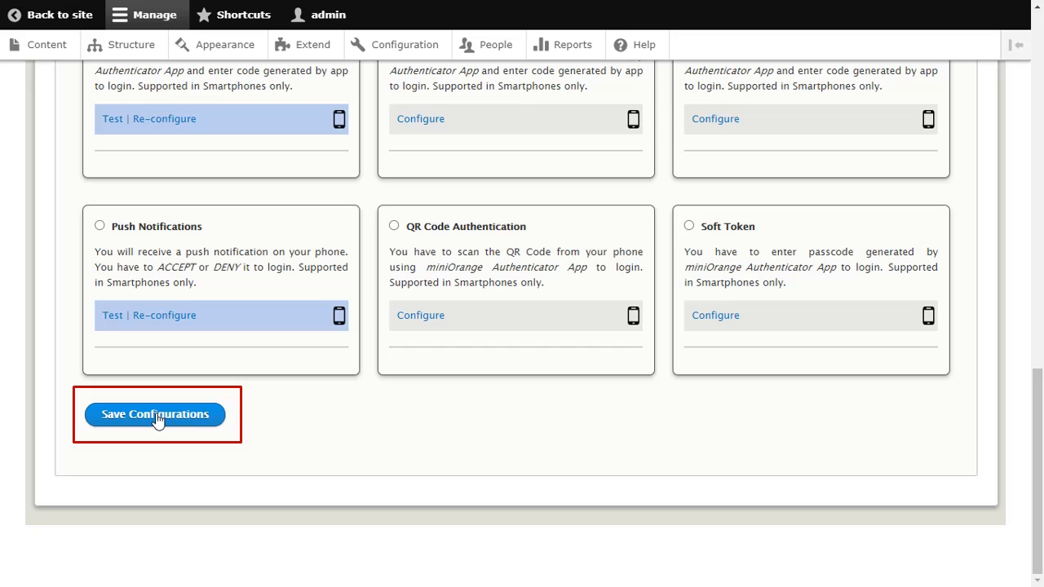
{"action": "left_click", "coordinate": [155, 415]}
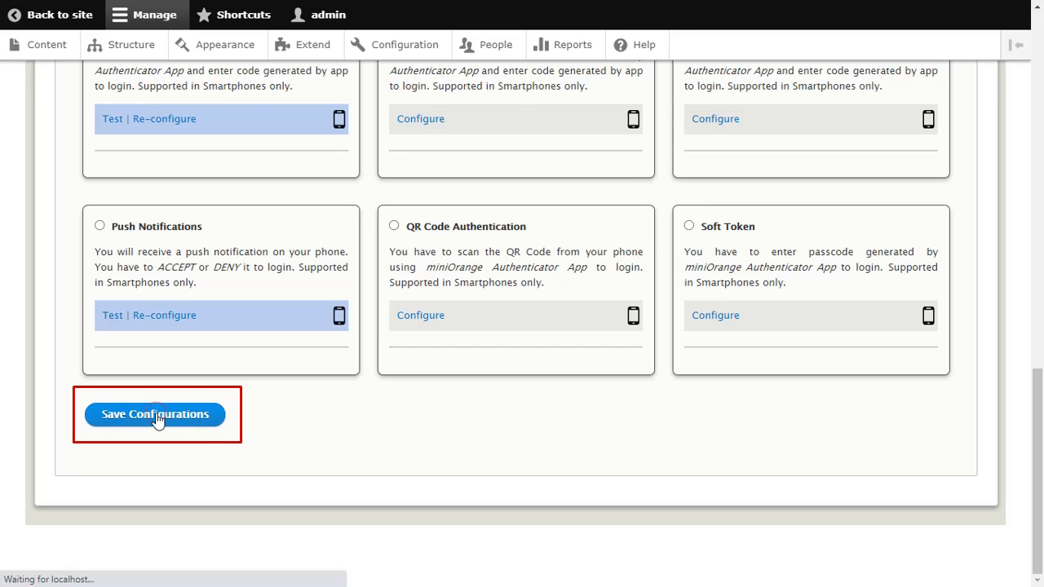
{"action": "left_click", "coordinate": [155, 414]}
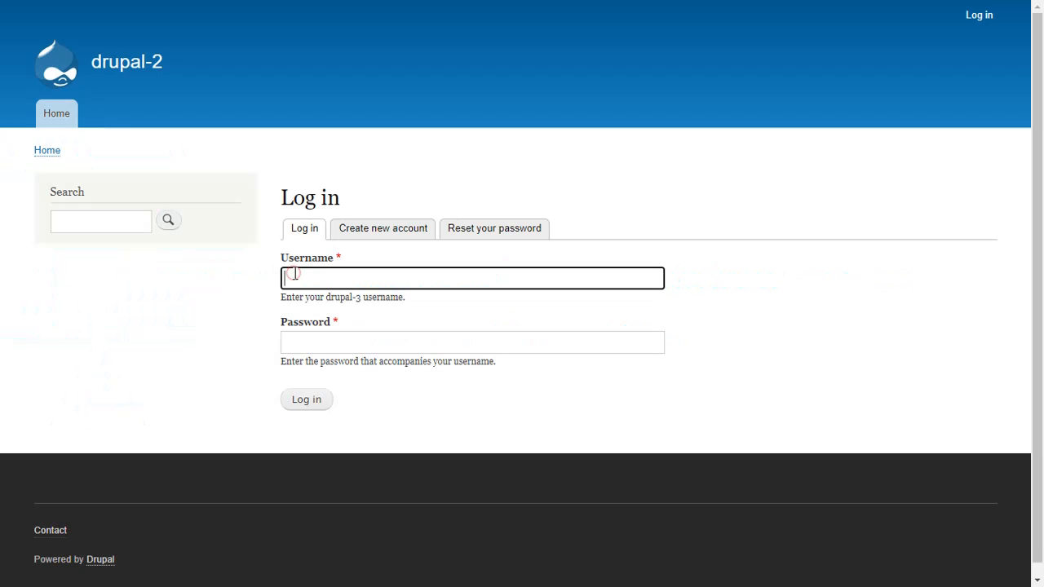
Step: Log in as 'admin' with the account password, reaching the Verify your identity passcode prompt
{"action": "type", "text": "admin"}
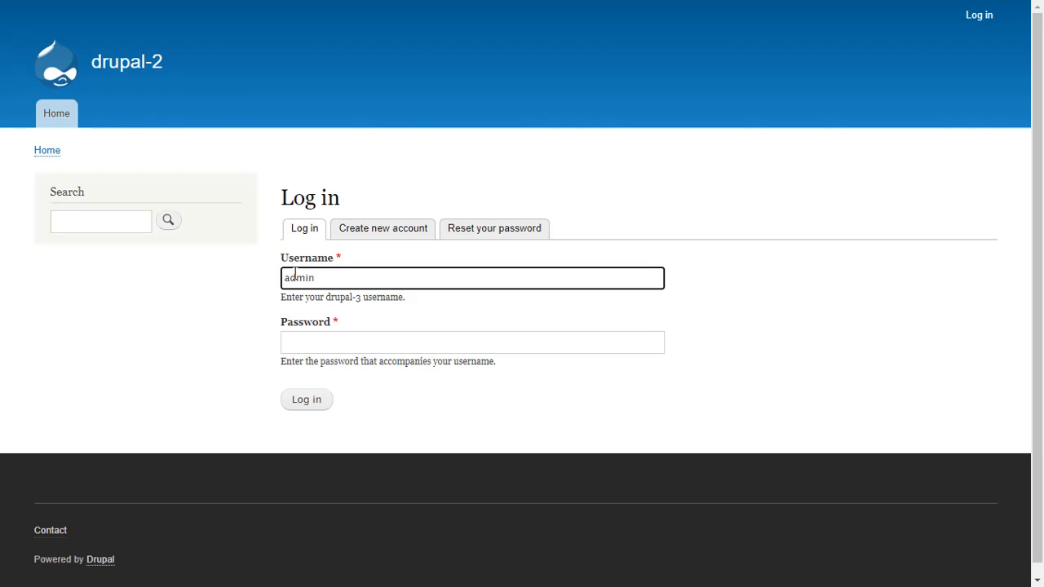
{"action": "left_click", "coordinate": [471, 343]}
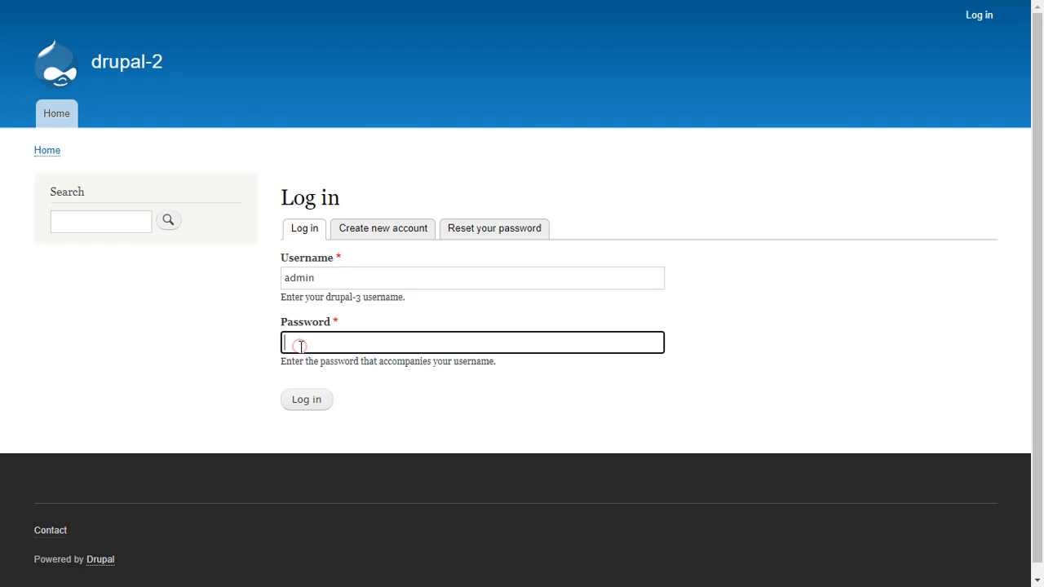
{"action": "type", "text": "password"}
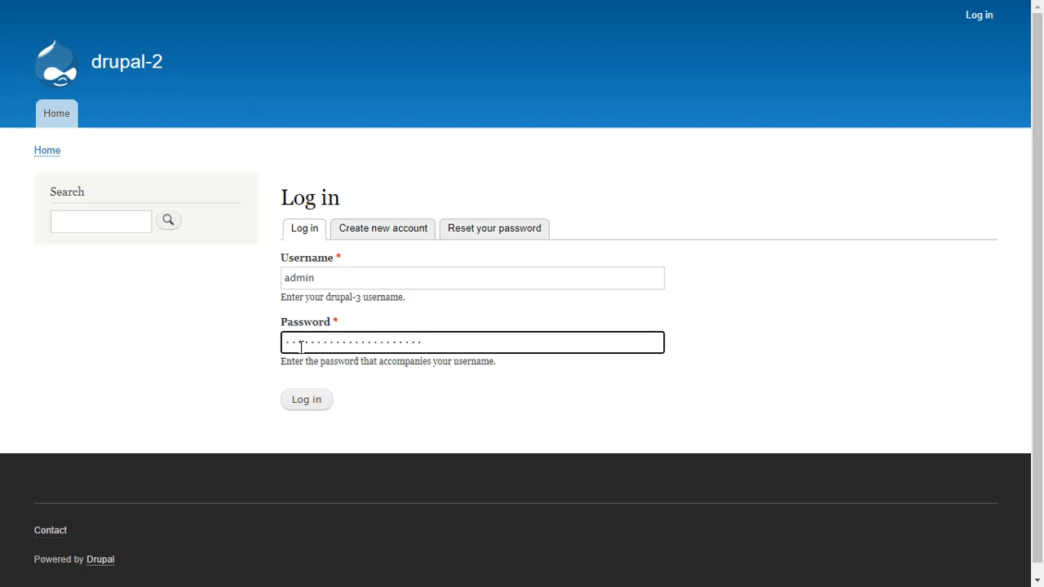
{"action": "left_click", "coordinate": [307, 400]}
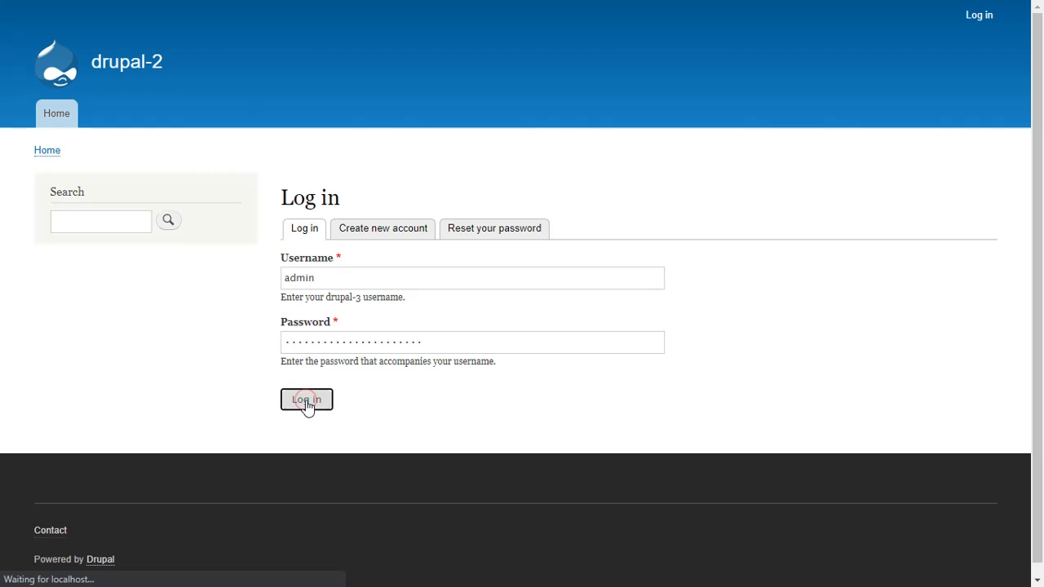
{"action": "left_click", "coordinate": [307, 399]}
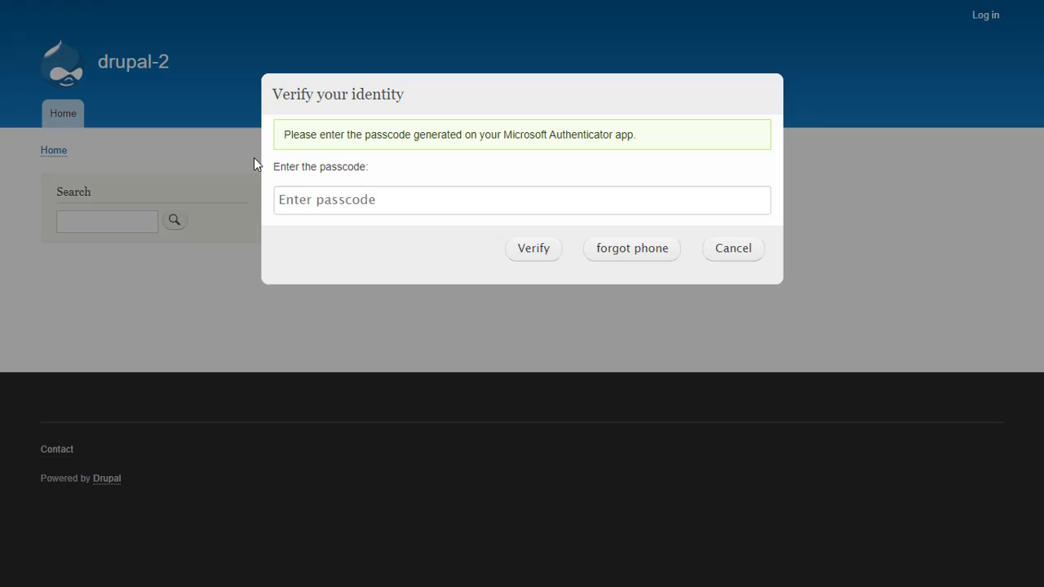
{"action": "left_click", "coordinate": [522, 199]}
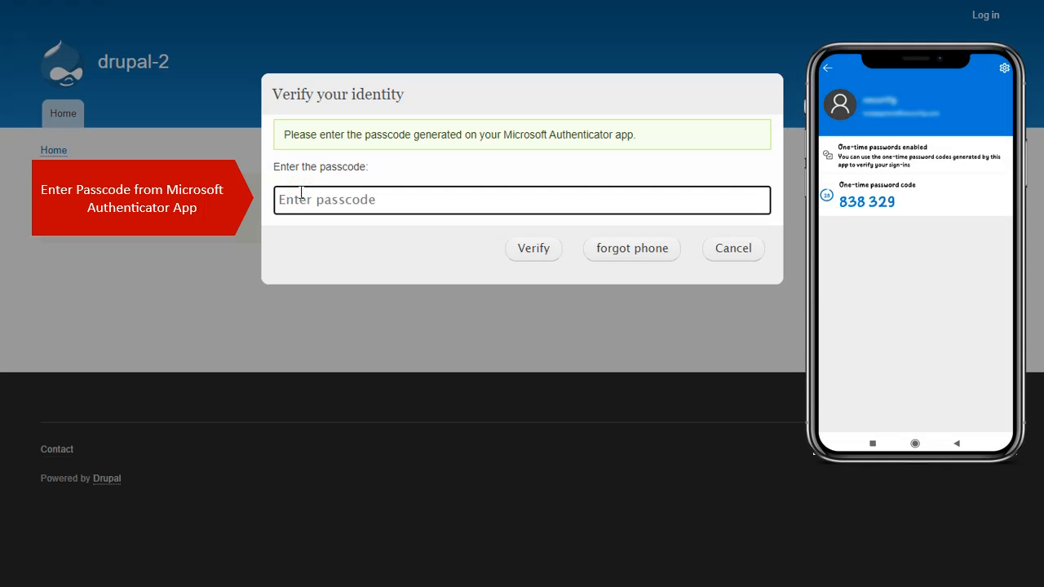
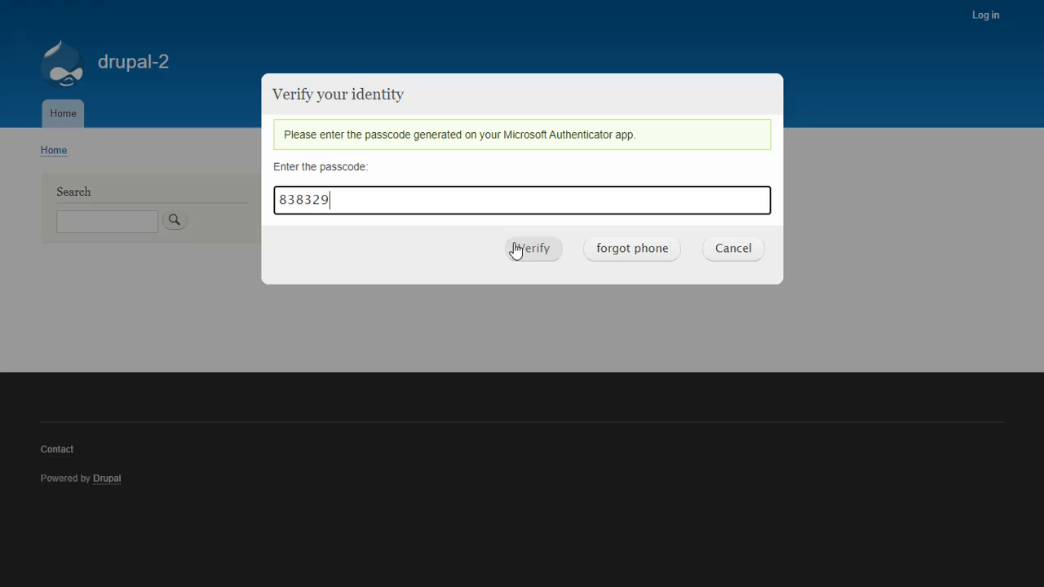
{"action": "left_click", "coordinate": [532, 248]}
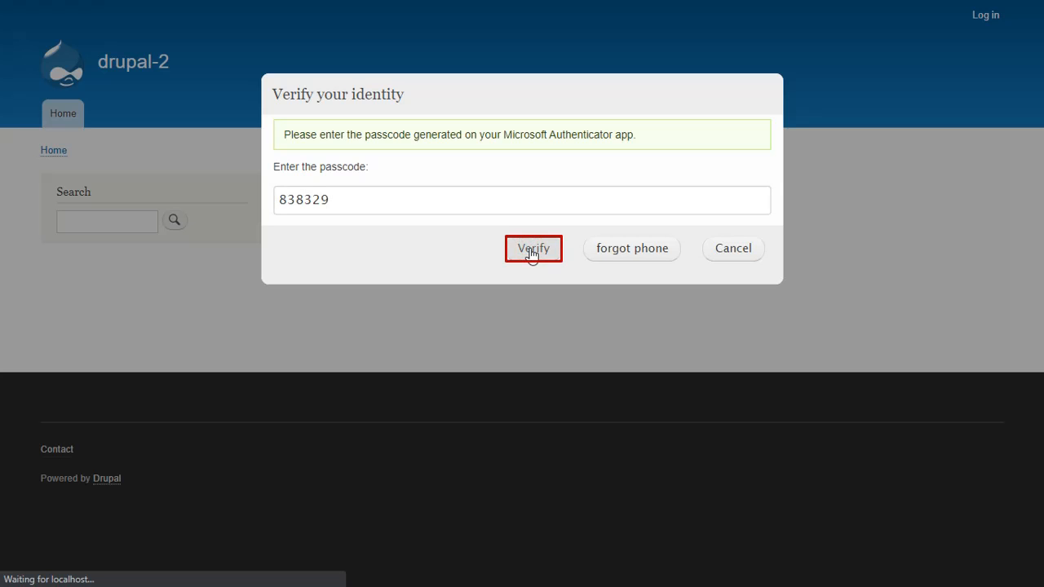
{"action": "left_click", "coordinate": [531, 248]}
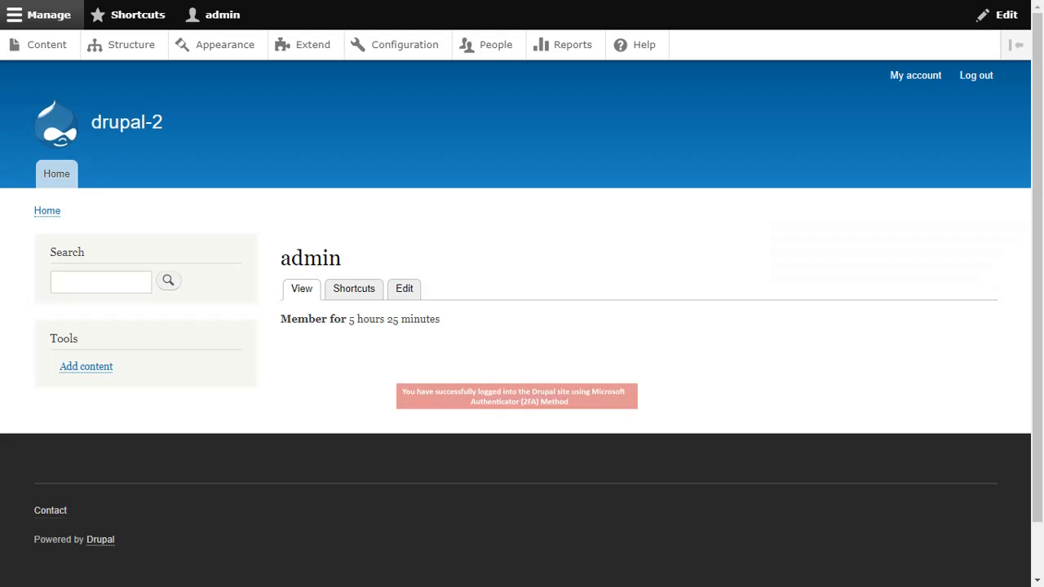